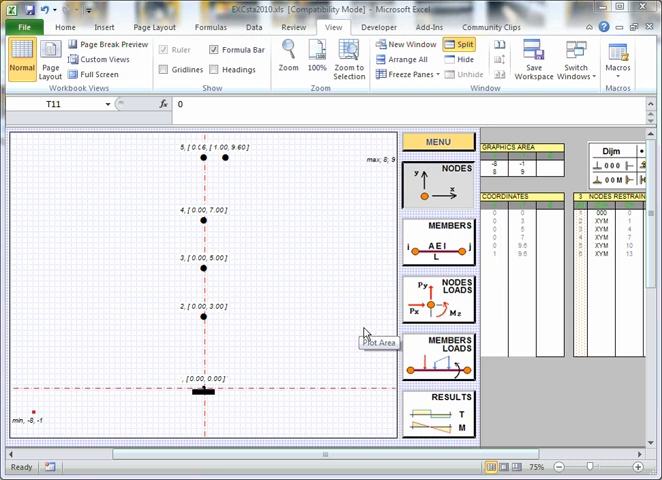
mouse_move(205, 160)
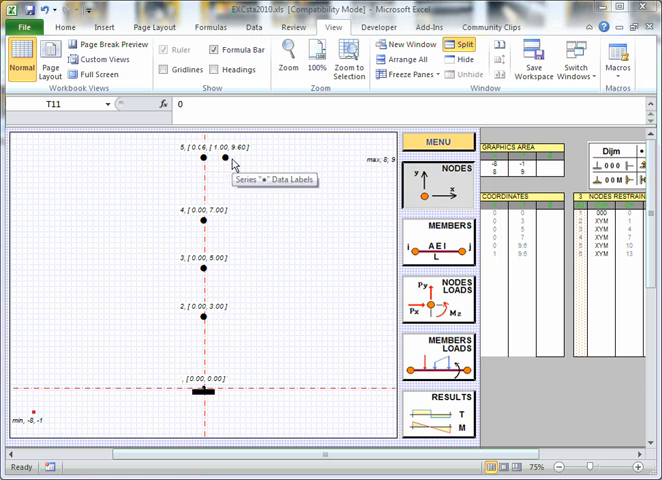
mouse_move(295, 190)
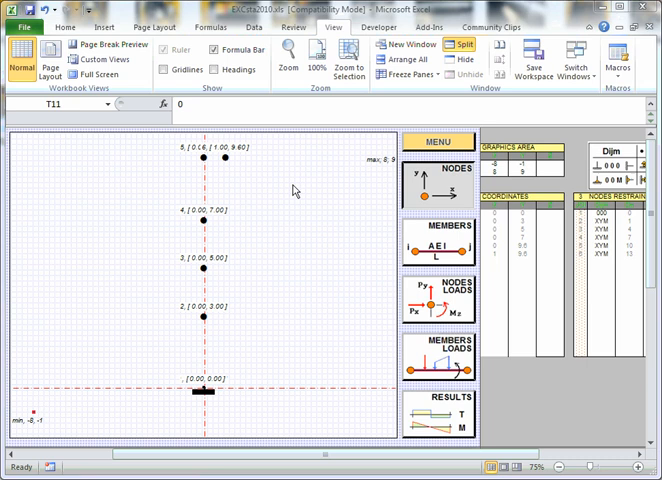
mouse_move(460, 184)
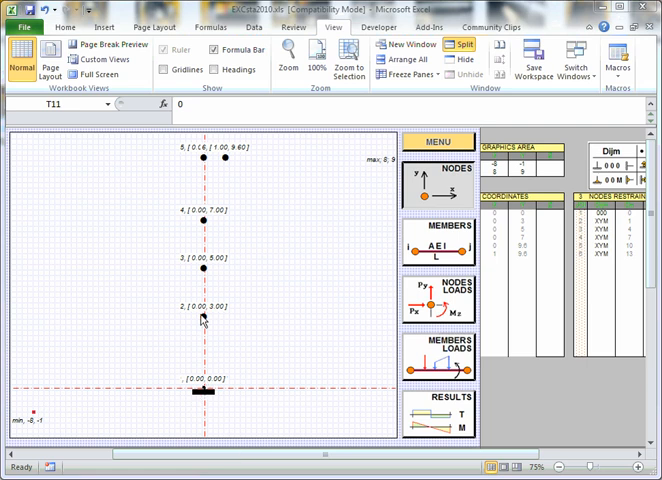
mouse_move(223, 165)
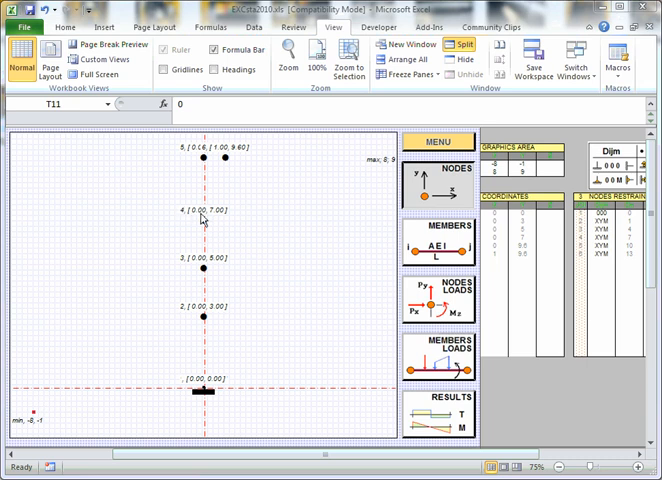
mouse_move(210, 216)
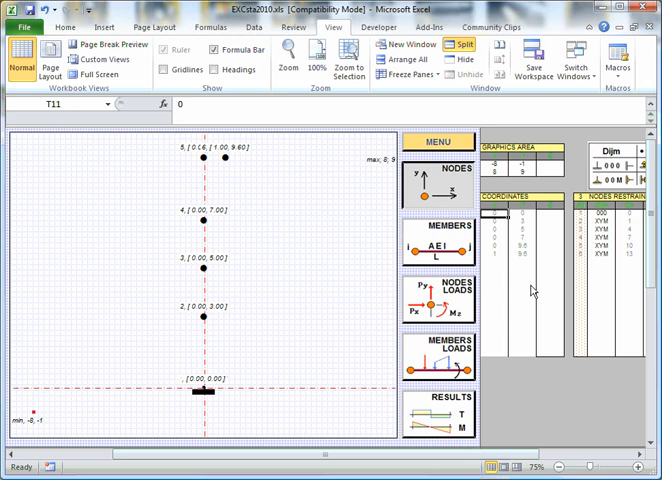
mouse_move(502, 285)
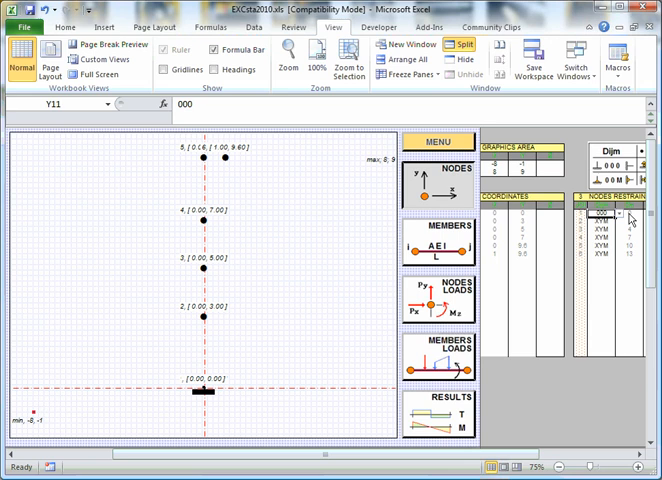
Bring the full NODES RESTRAINTS table and Dijm restraint legend into view
click(618, 218)
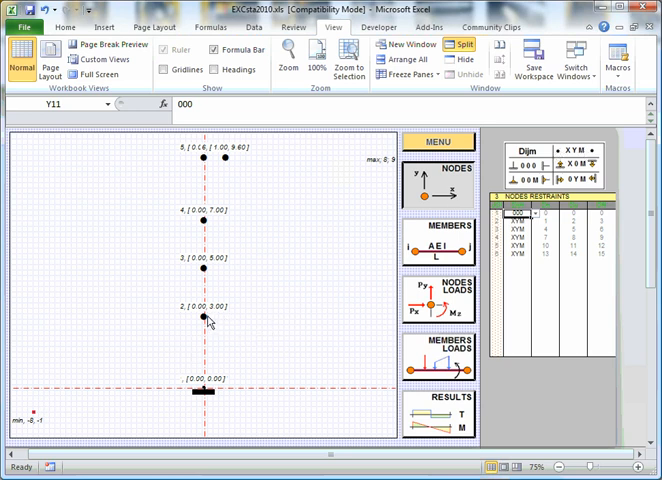
mouse_move(203, 323)
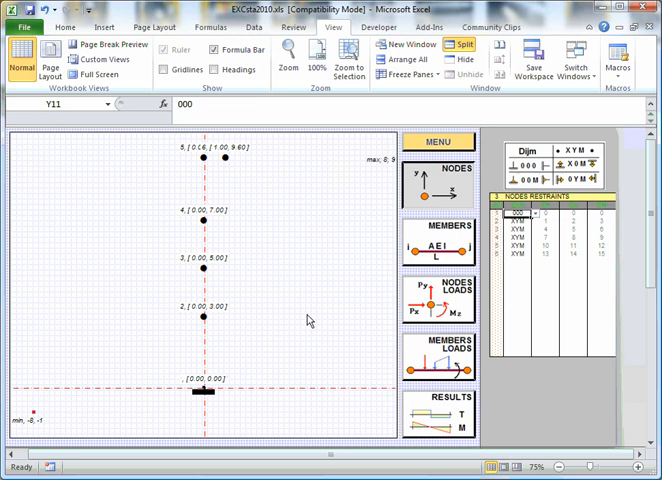
mouse_move(530, 233)
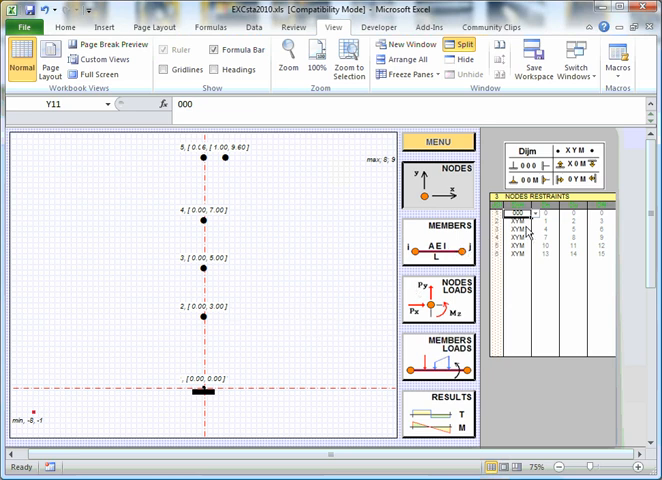
mouse_move(222, 163)
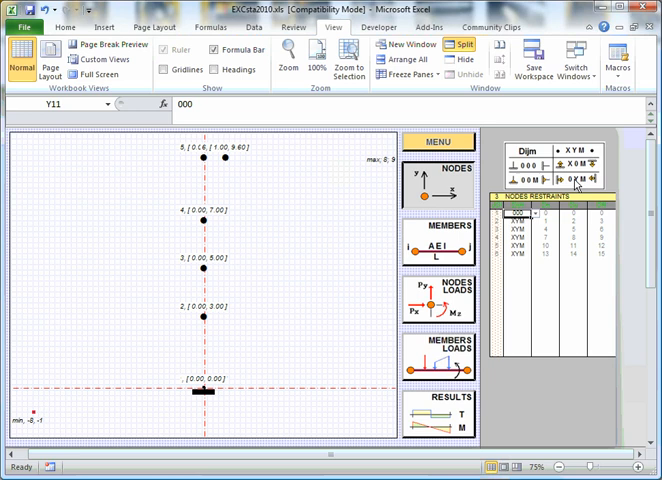
mouse_move(518, 260)
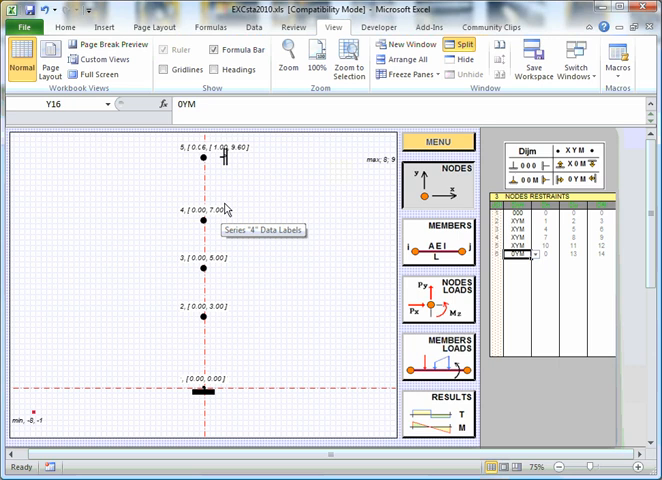
mouse_move(240, 156)
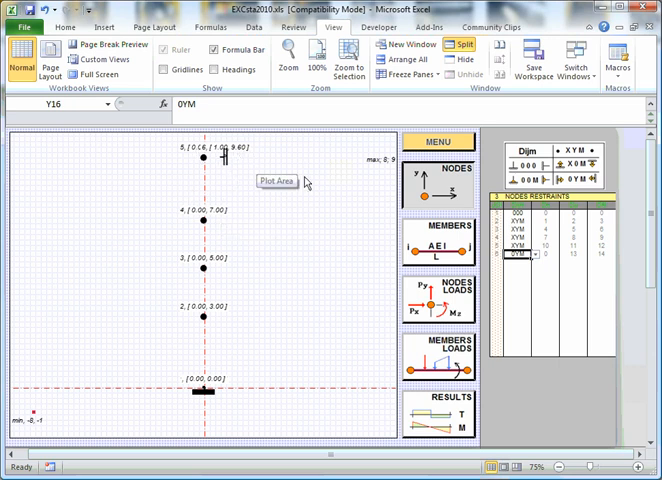
mouse_move(525, 272)
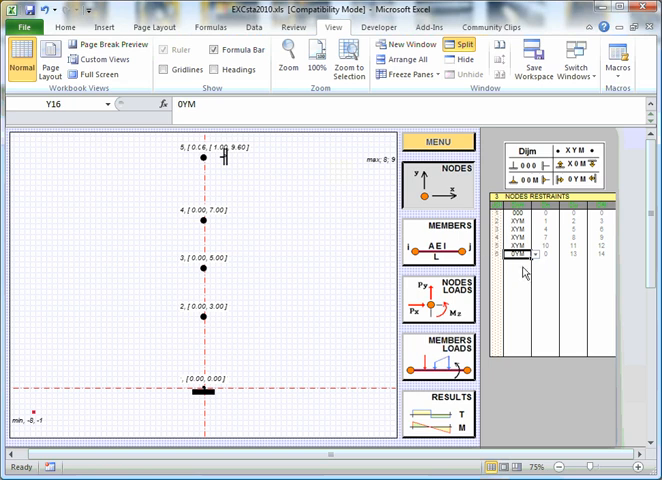
mouse_move(525, 272)
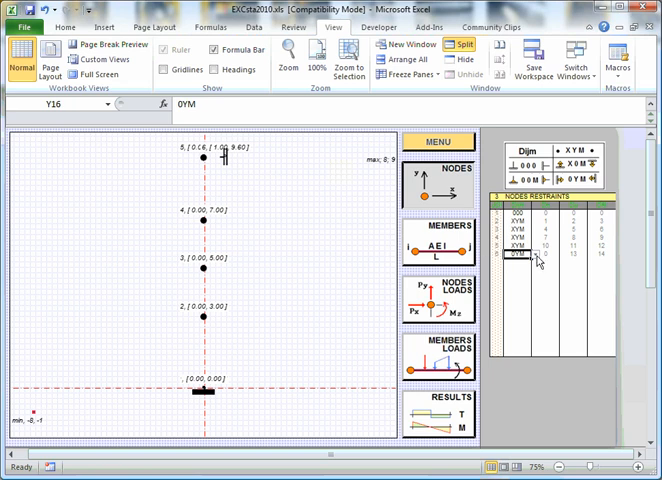
mouse_move(538, 263)
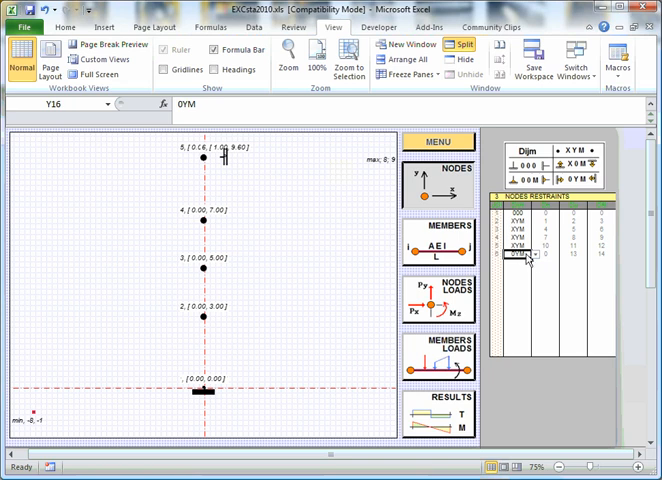
mouse_move(248, 164)
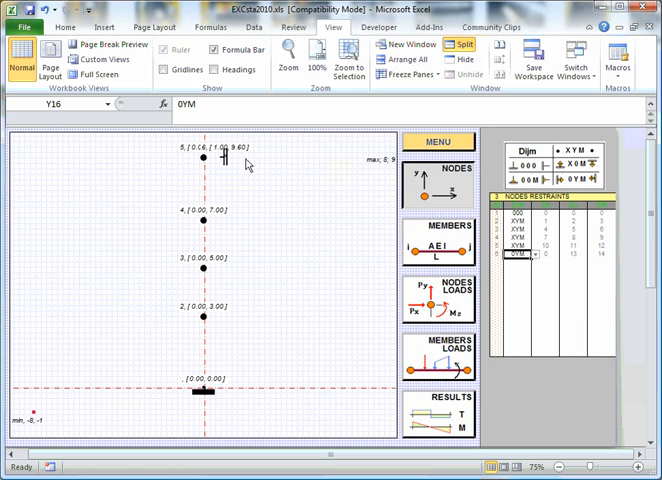
mouse_move(536, 261)
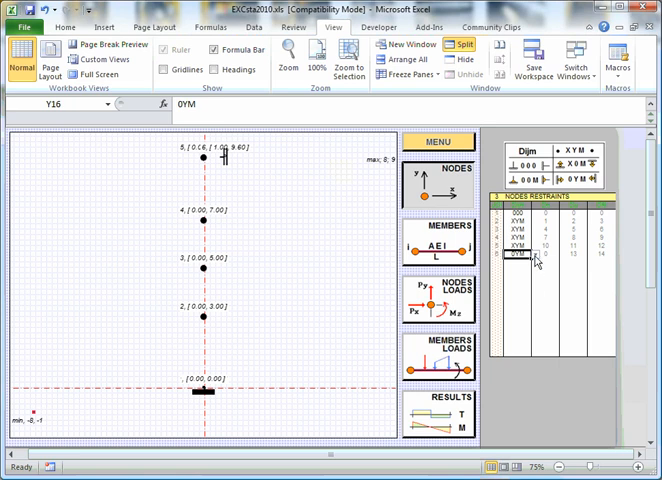
Set node 6's restraint cell (Y16) to 0YM from its dropdown
click(533, 267)
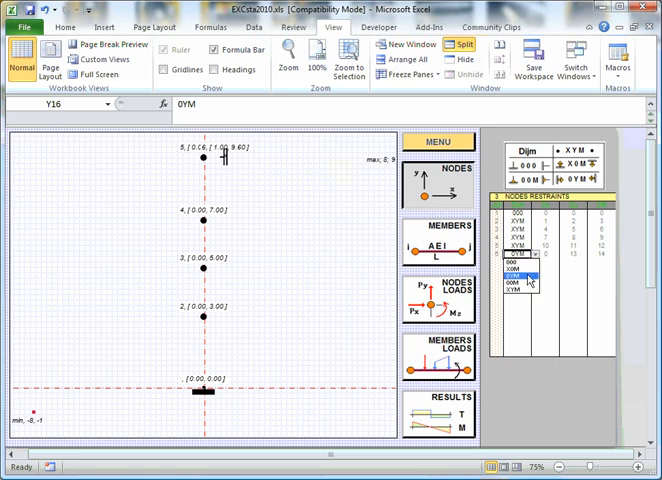
click(521, 287)
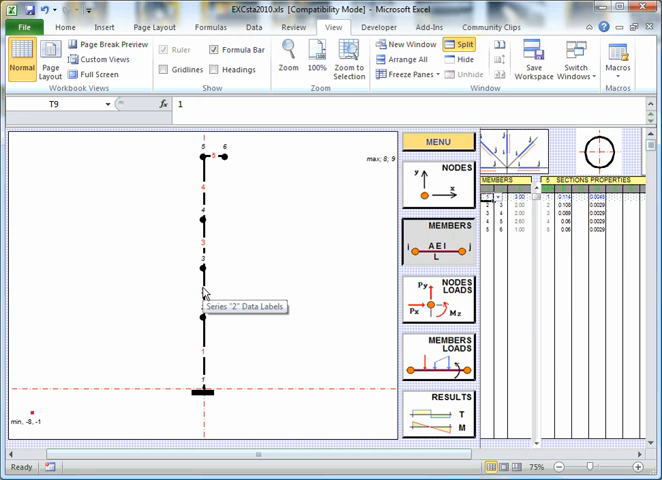
mouse_move(358, 228)
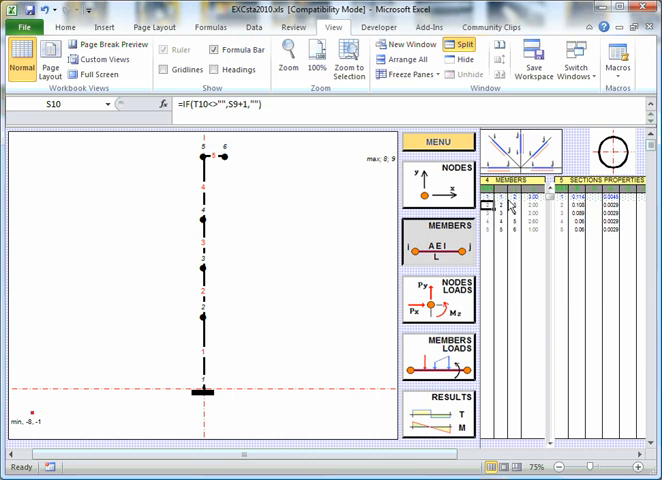
mouse_move(211, 320)
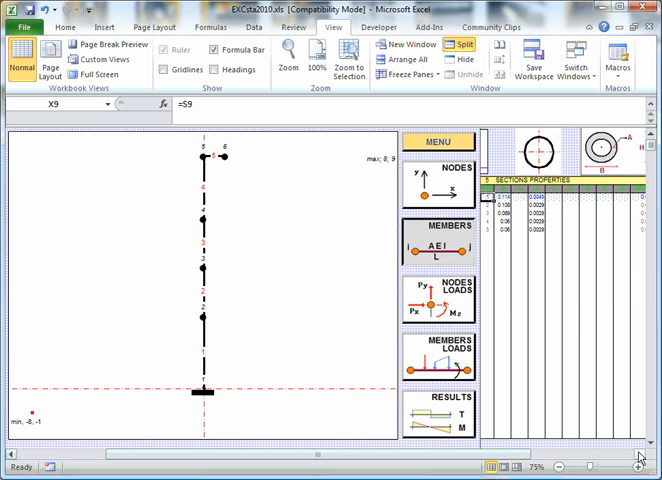
Scroll right to the Materials table listing elastic modulus 2.1E+09 for members 1–5
scroll(right, 3)
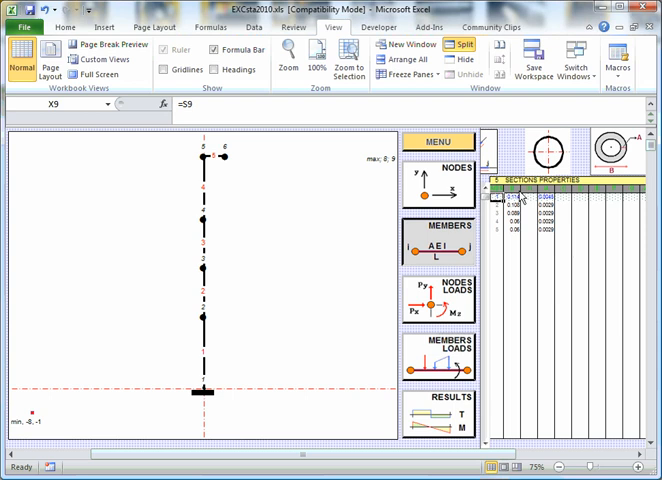
mouse_move(557, 236)
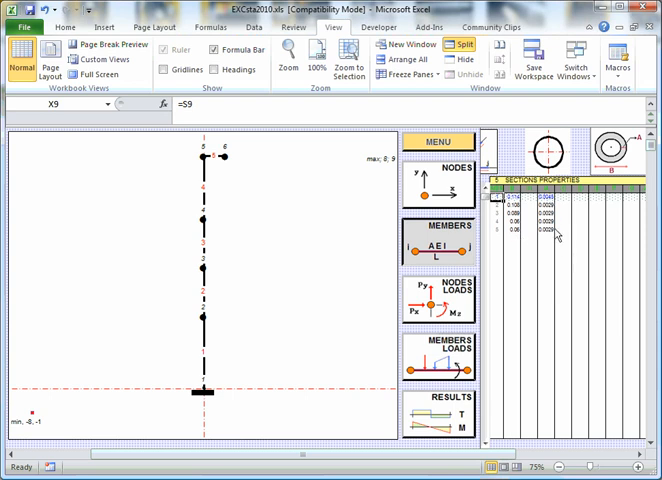
click(620, 205)
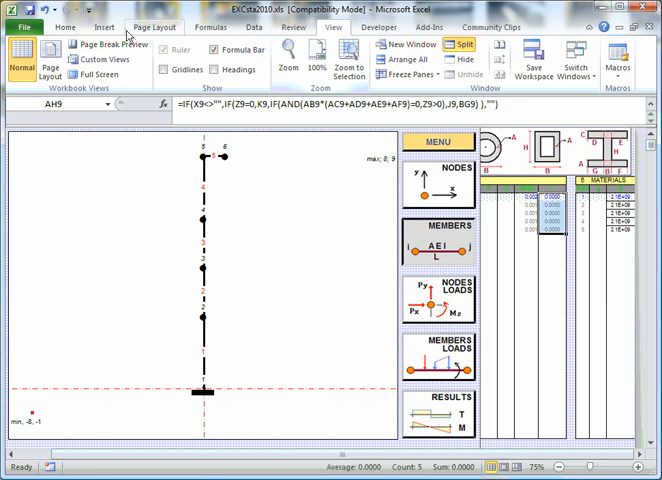
Switch the ribbon to the Home tab's formatting and editing commands
click(65, 27)
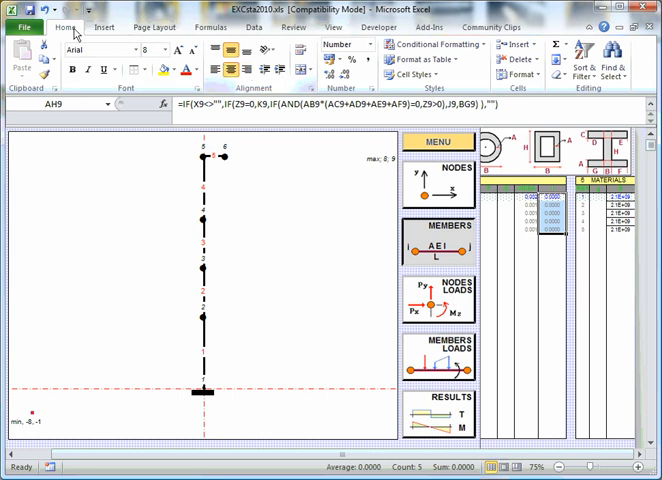
click(372, 45)
text(230)
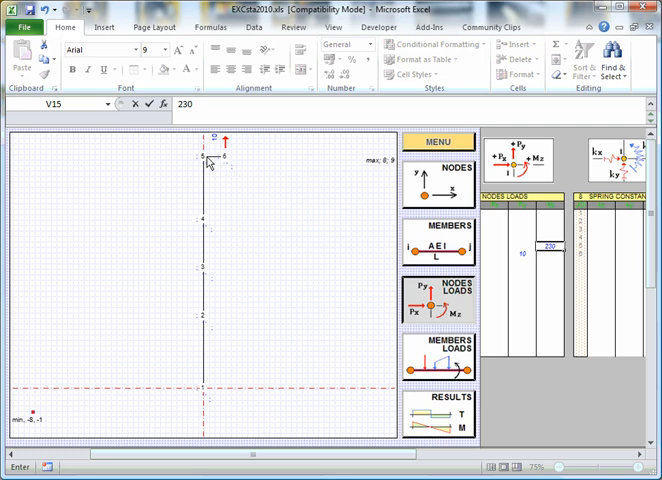
mouse_move(515, 267)
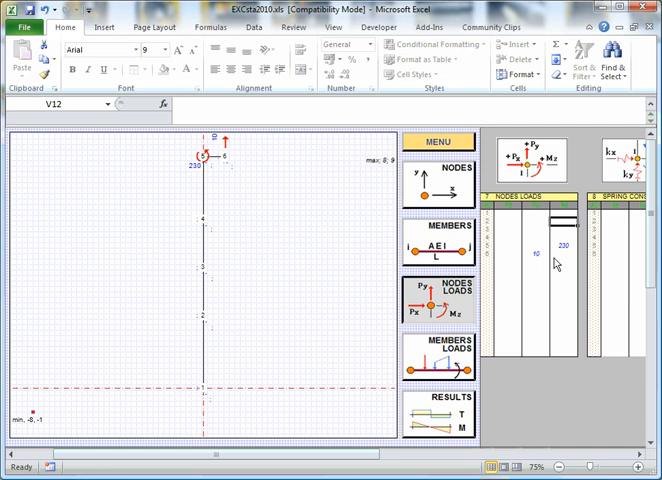
mouse_move(620, 248)
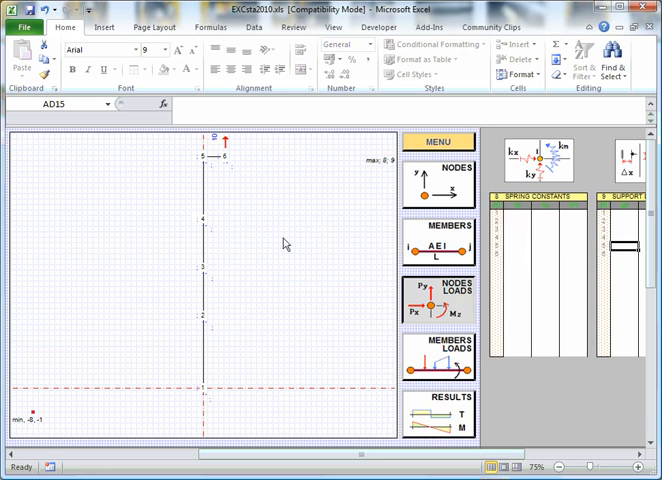
mouse_move(529, 254)
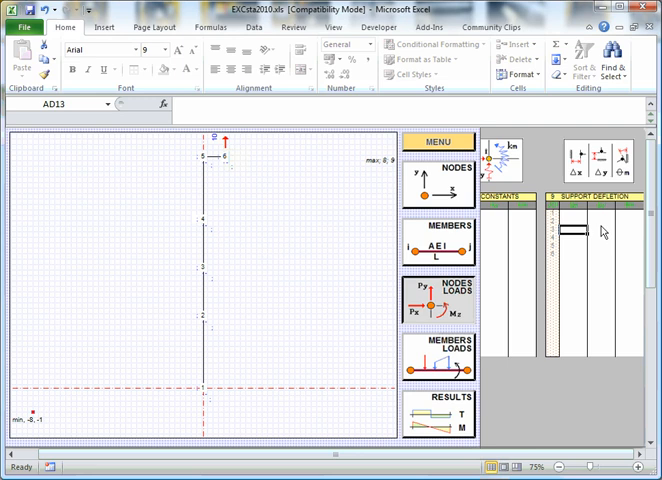
mouse_move(597, 261)
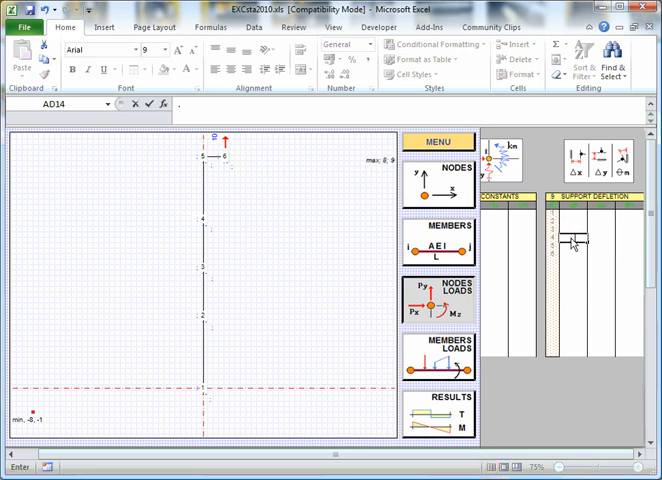
Type .002 while viewing the empty Support Deflection table's Δx, Δy and θ columns
text(.002)
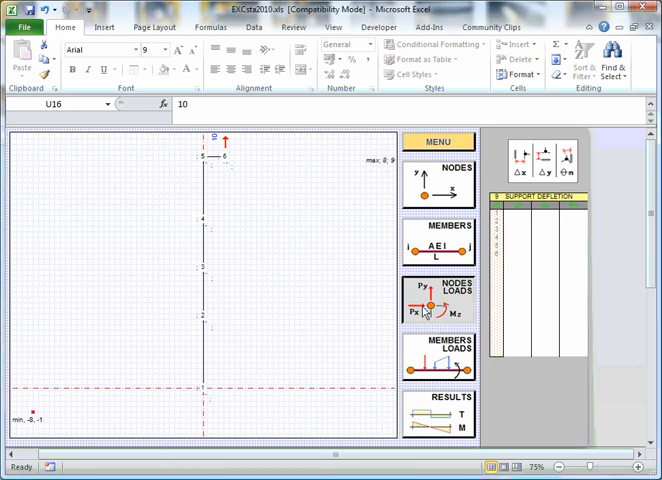
mouse_move(222, 166)
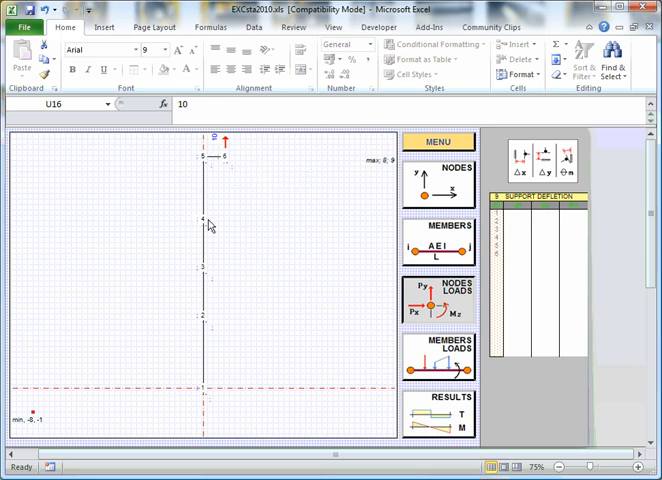
mouse_move(443, 368)
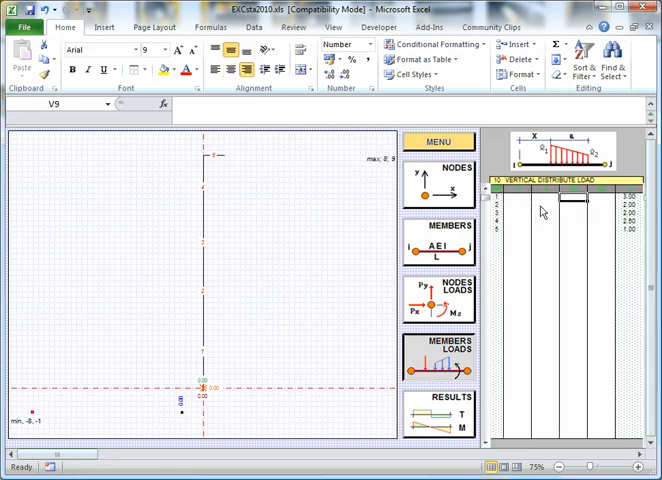
Select a cell in the vertical distributed load table (3.00, 2.00, 2.00, 2.50, 1.00)
click(520, 198)
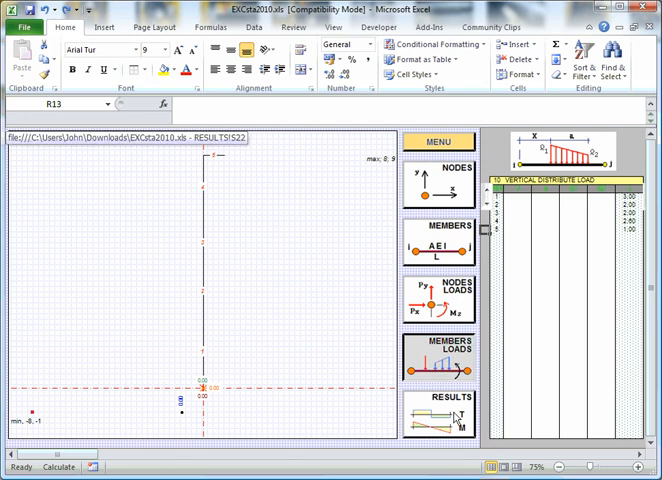
Display the deflected frame, moment diagram (max 10.0000), support reactions and node deflections
click(449, 408)
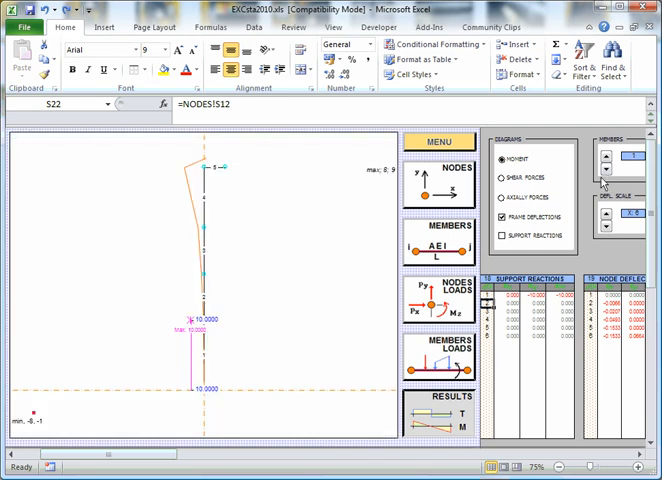
mouse_move(607, 230)
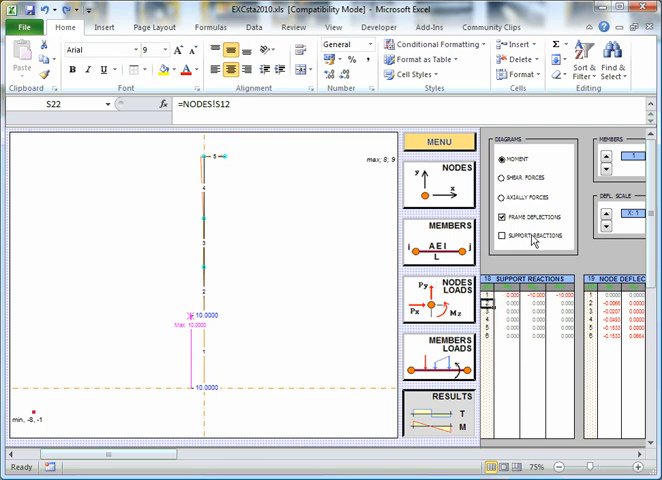
Tick Support Reactions so reaction values are drawn at the frame's bottom node
click(503, 236)
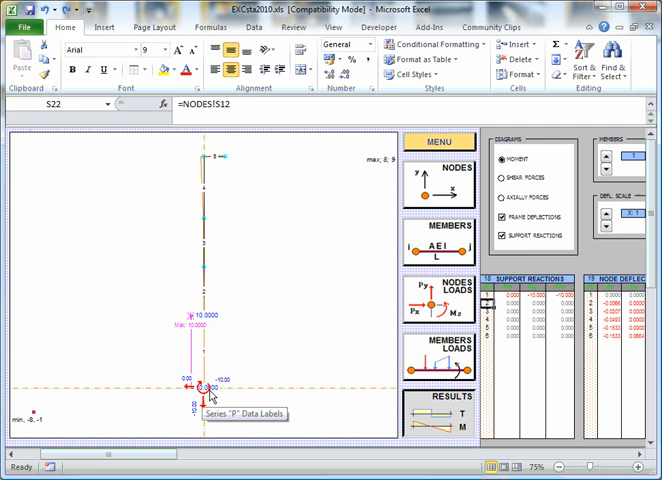
mouse_move(207, 398)
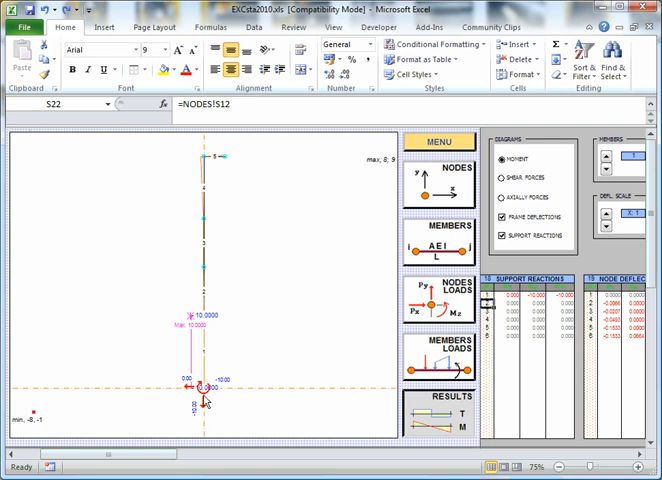
mouse_move(340, 425)
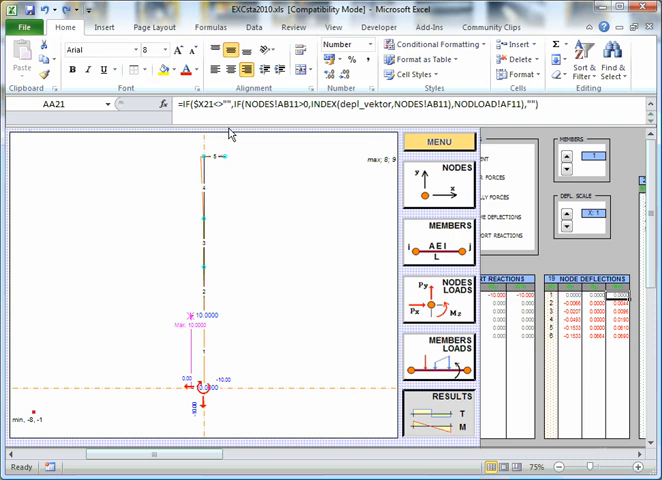
mouse_move(217, 290)
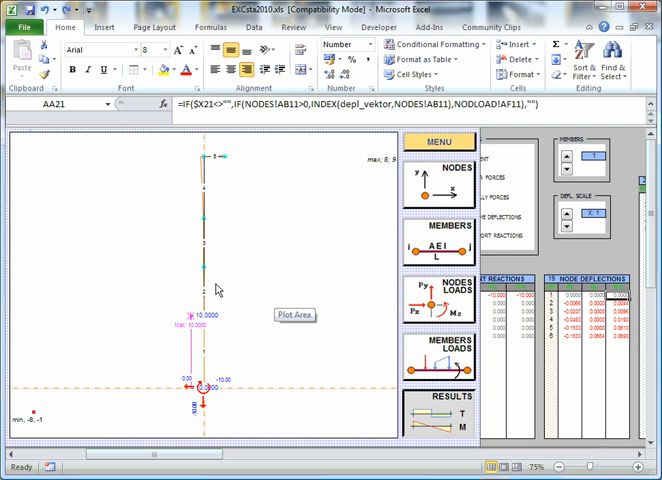
mouse_move(219, 290)
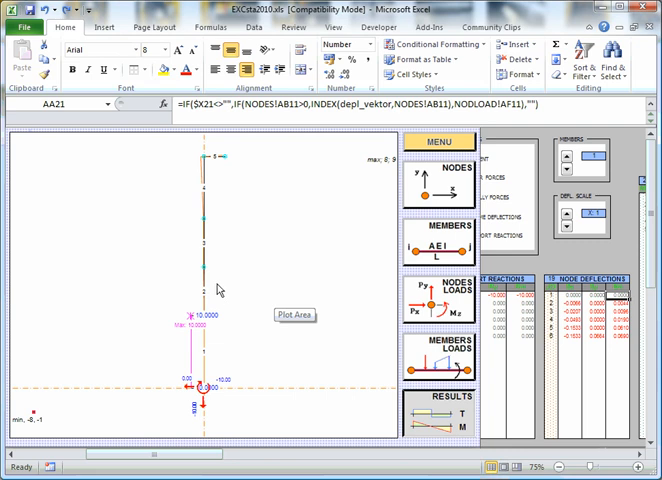